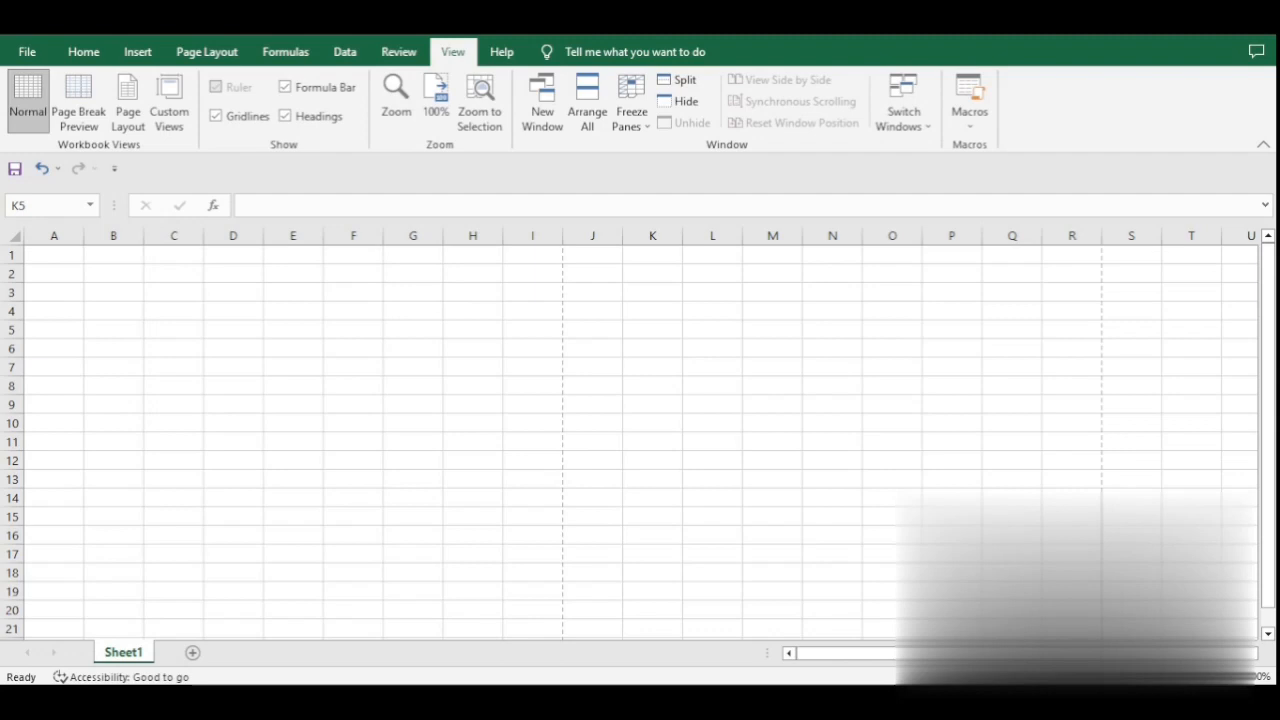
pyautogui.moveTo(740, 590)
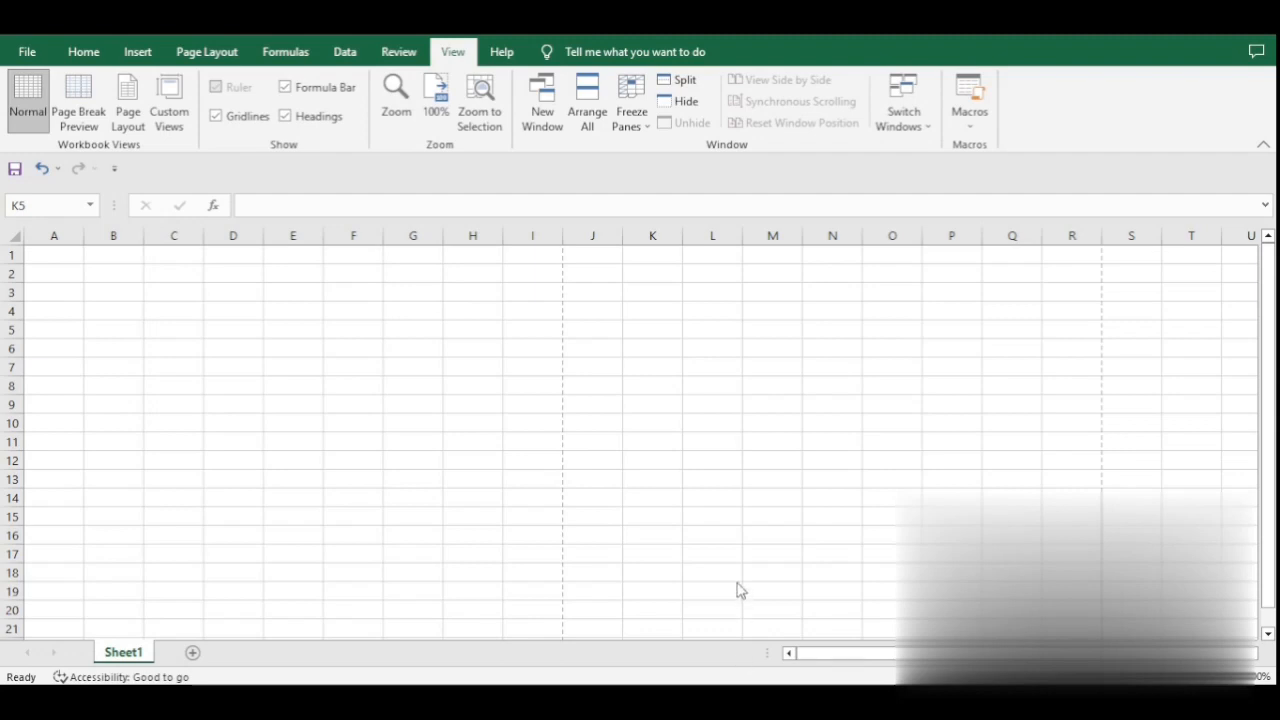
pyautogui.moveTo(150, 65)
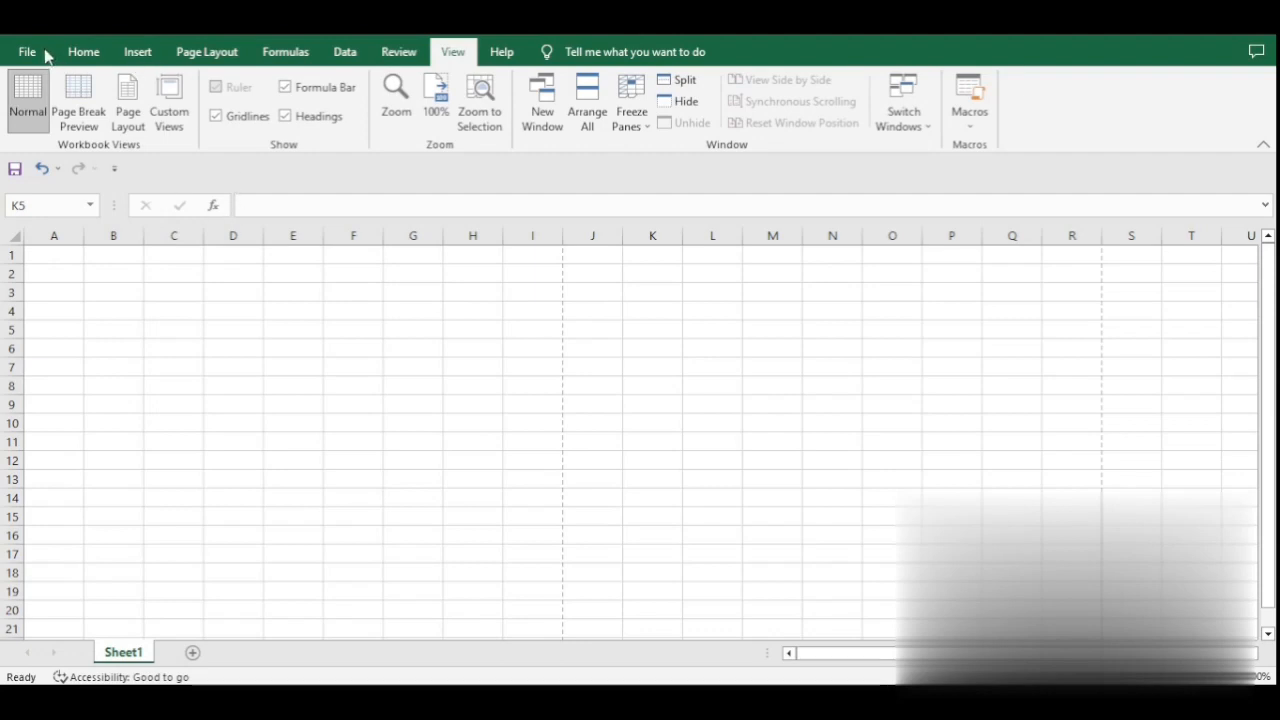
# Step: Switch to Page Layout view with an empty page header ready via Insert > Header & Footer
pyautogui.click(652, 329)
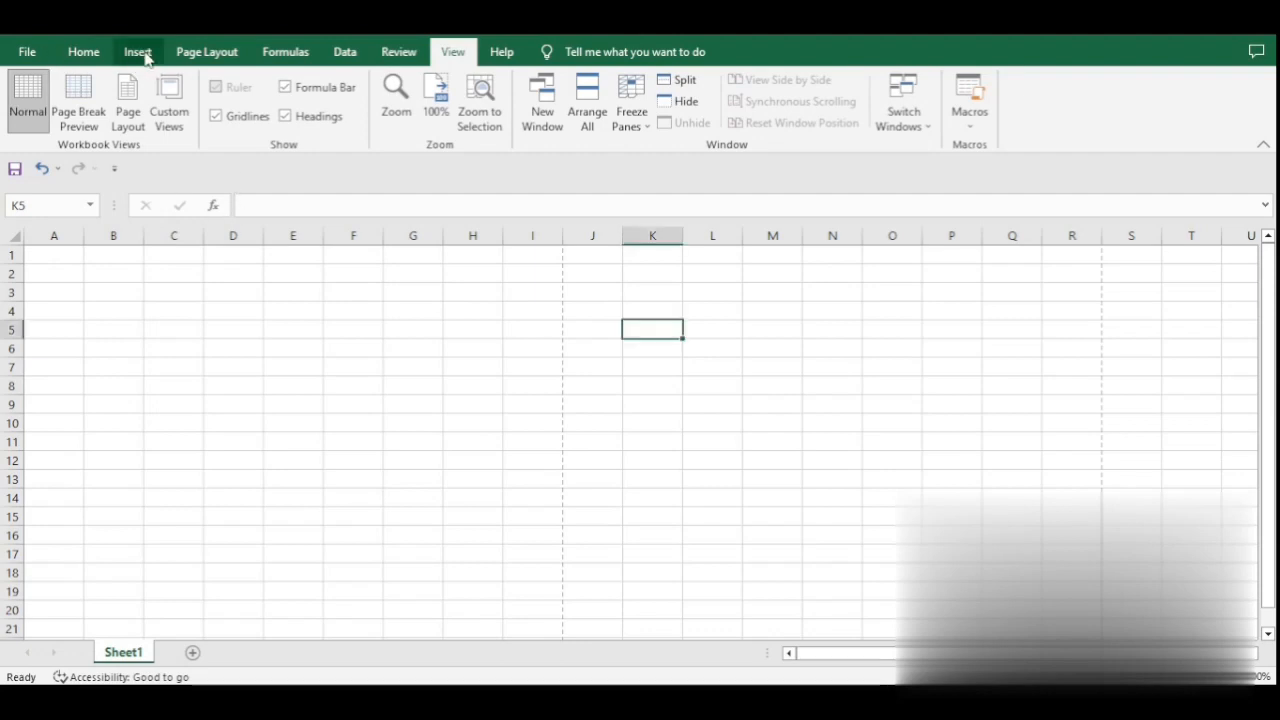
pyautogui.moveTo(477, 360)
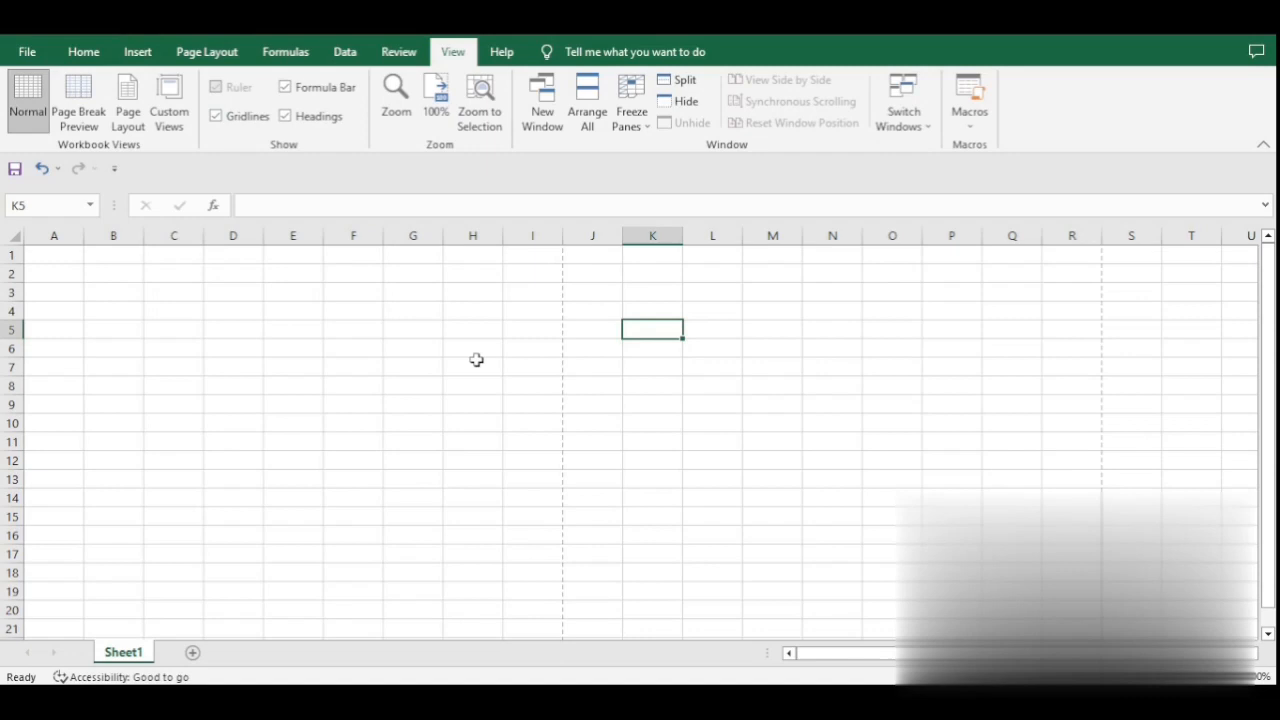
pyautogui.moveTo(137, 51)
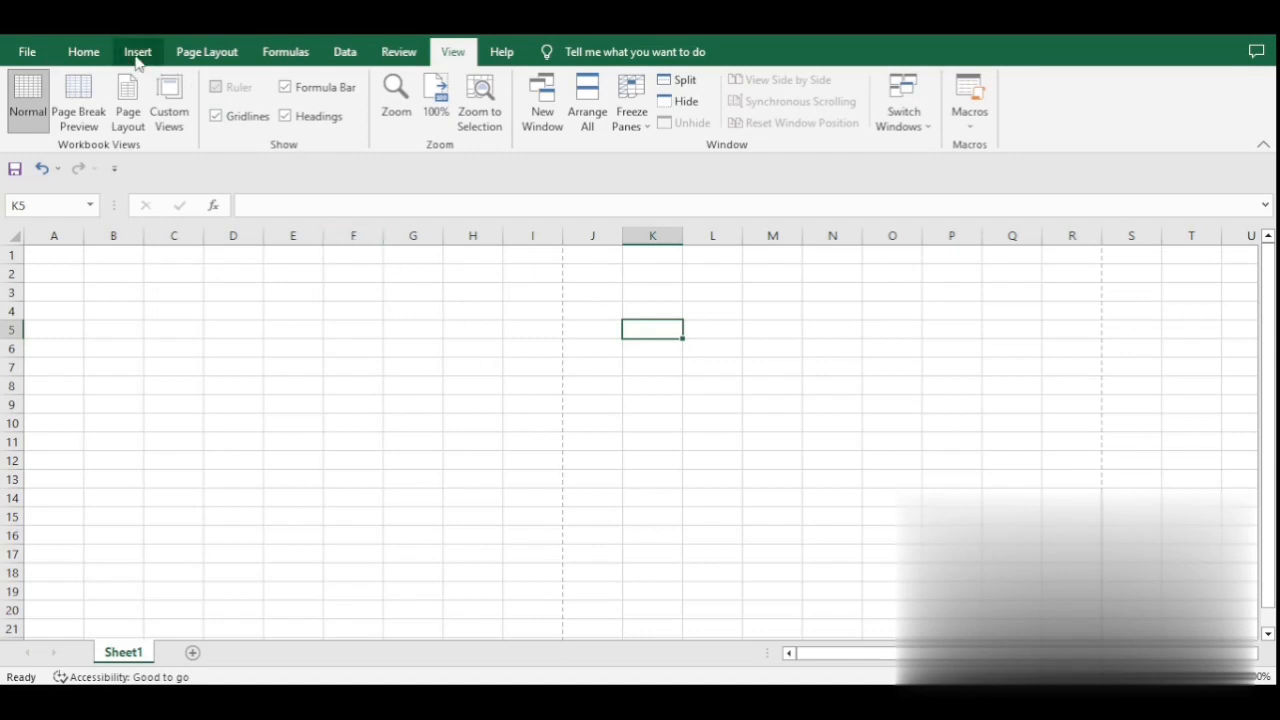
pyautogui.click(137, 51)
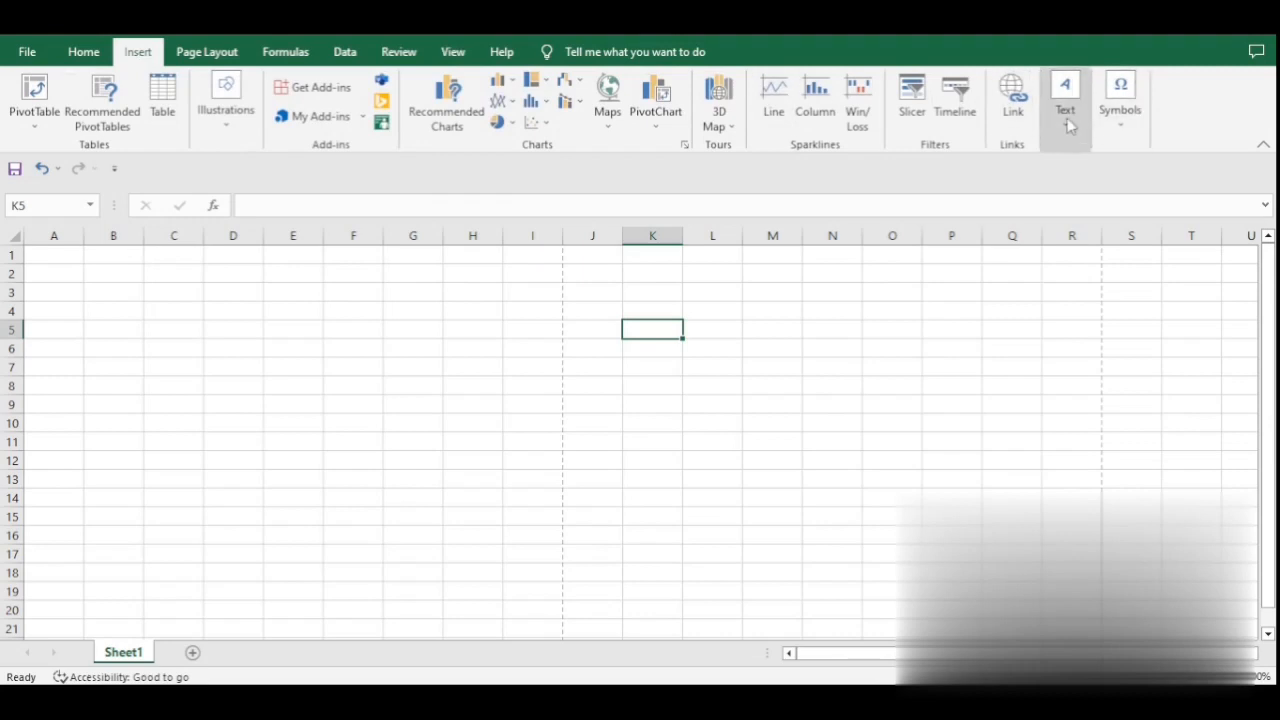
pyautogui.click(1065, 100)
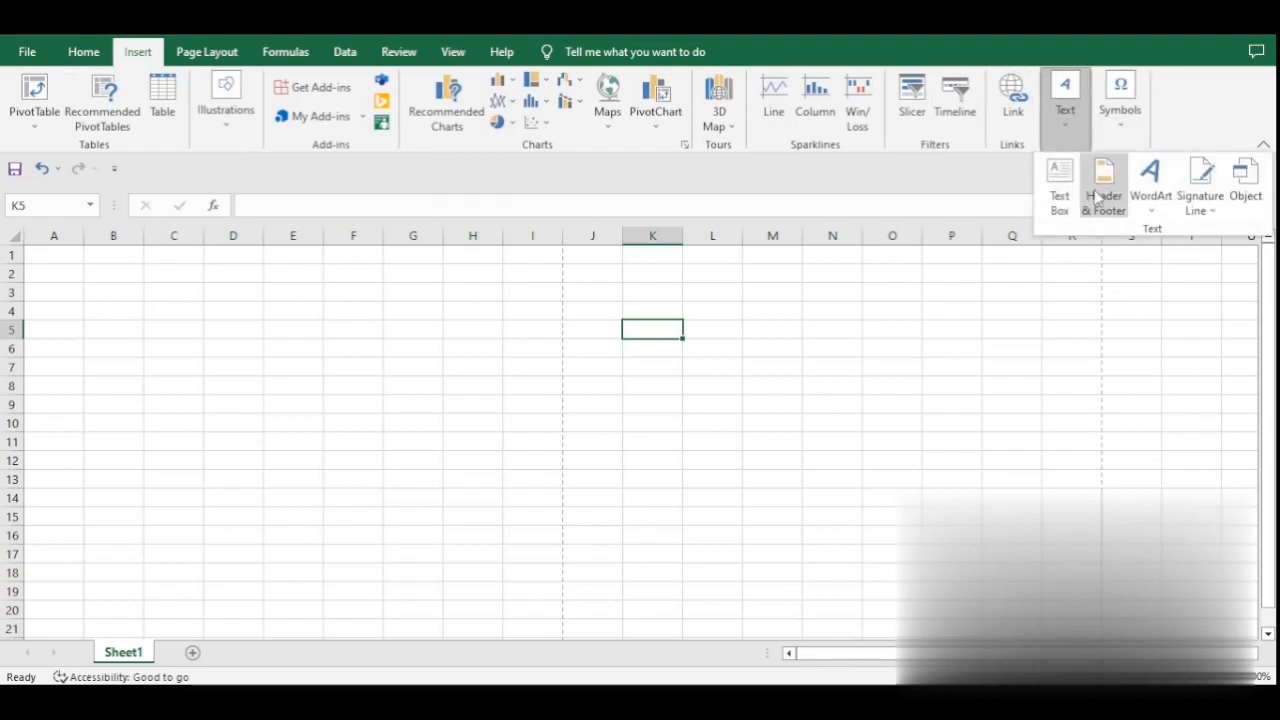
pyautogui.moveTo(1103, 180)
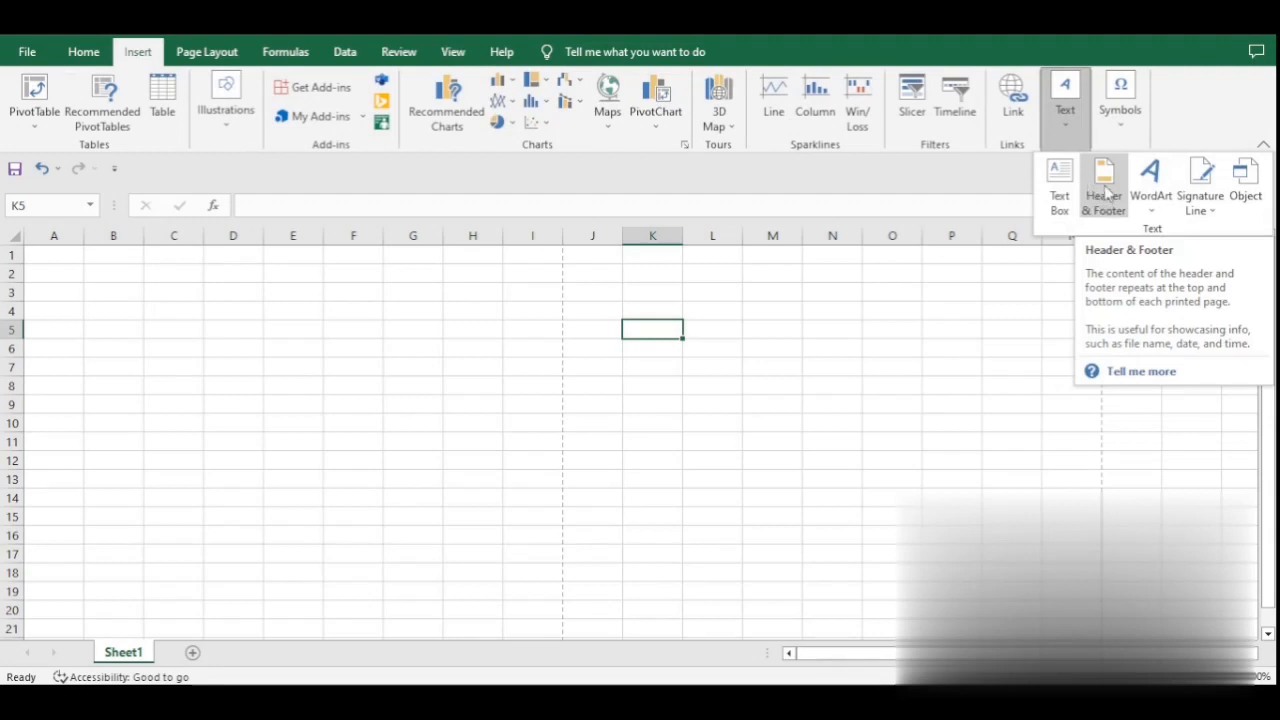
pyautogui.click(1103, 185)
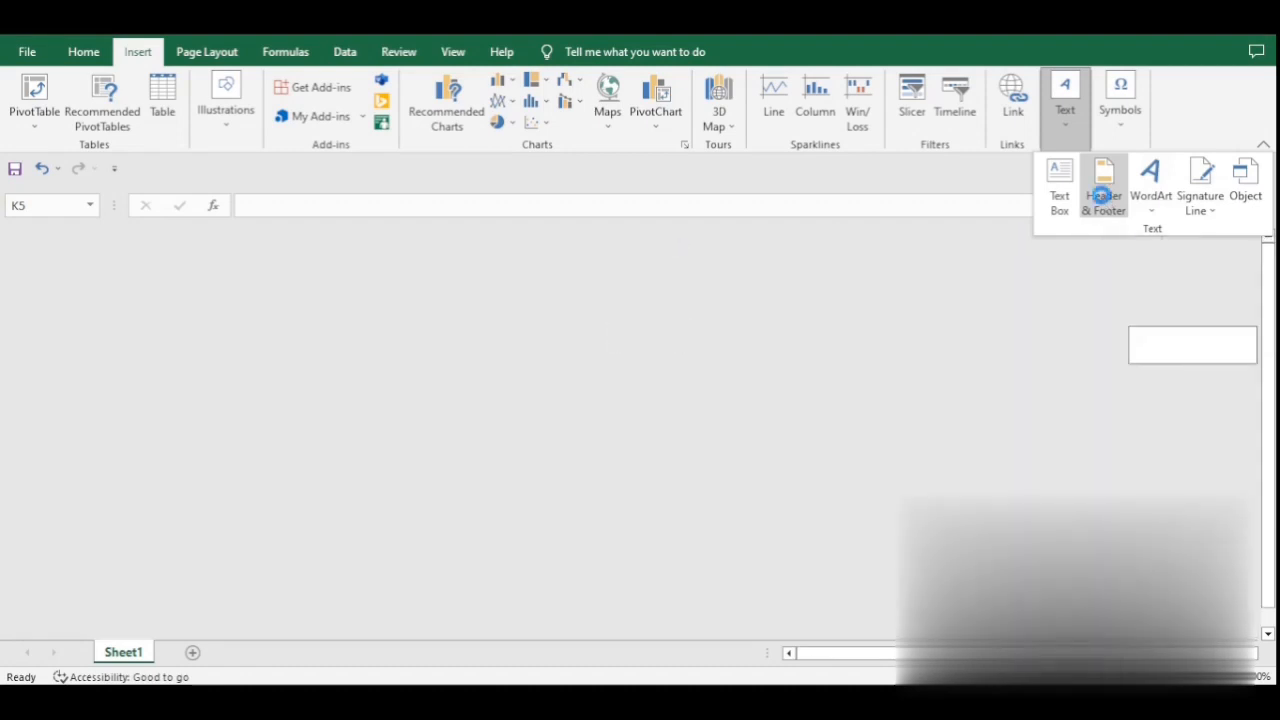
pyautogui.click(1103, 185)
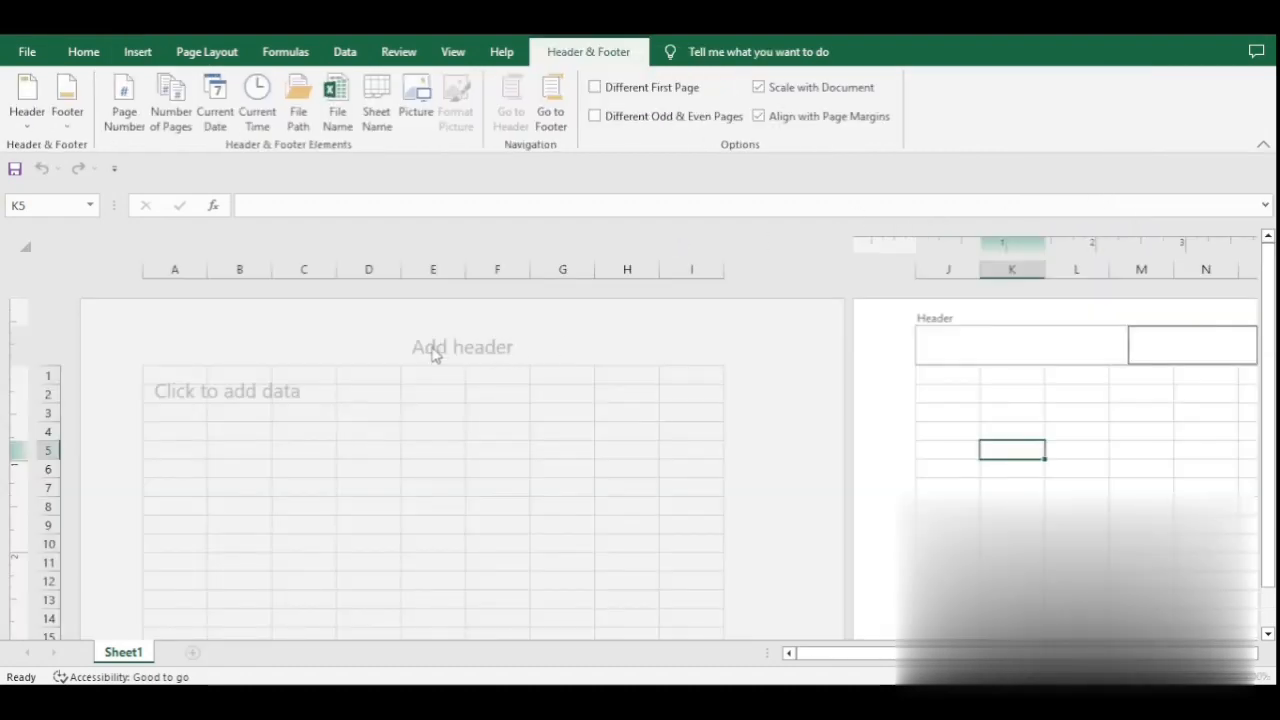
# Step: Place the cursor in the empty centre section of the page header
pyautogui.click(461, 345)
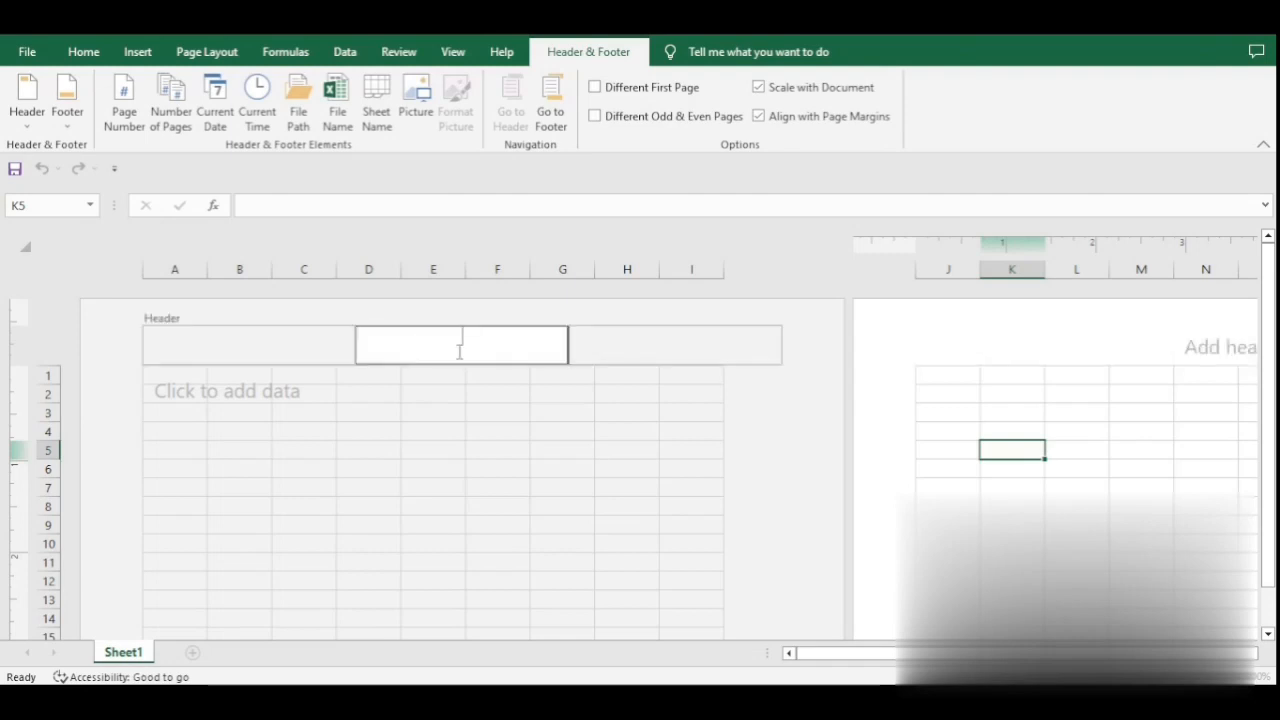
pyautogui.moveTo(471, 377)
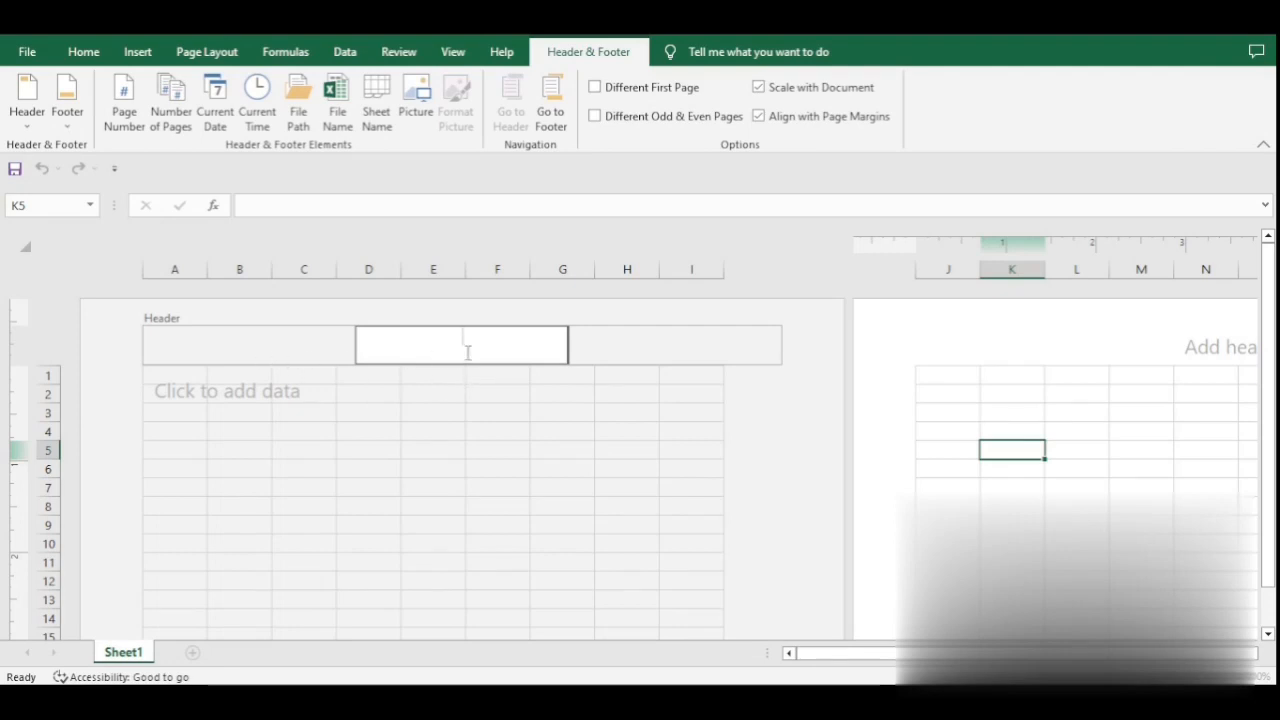
pyautogui.moveTo(380, 152)
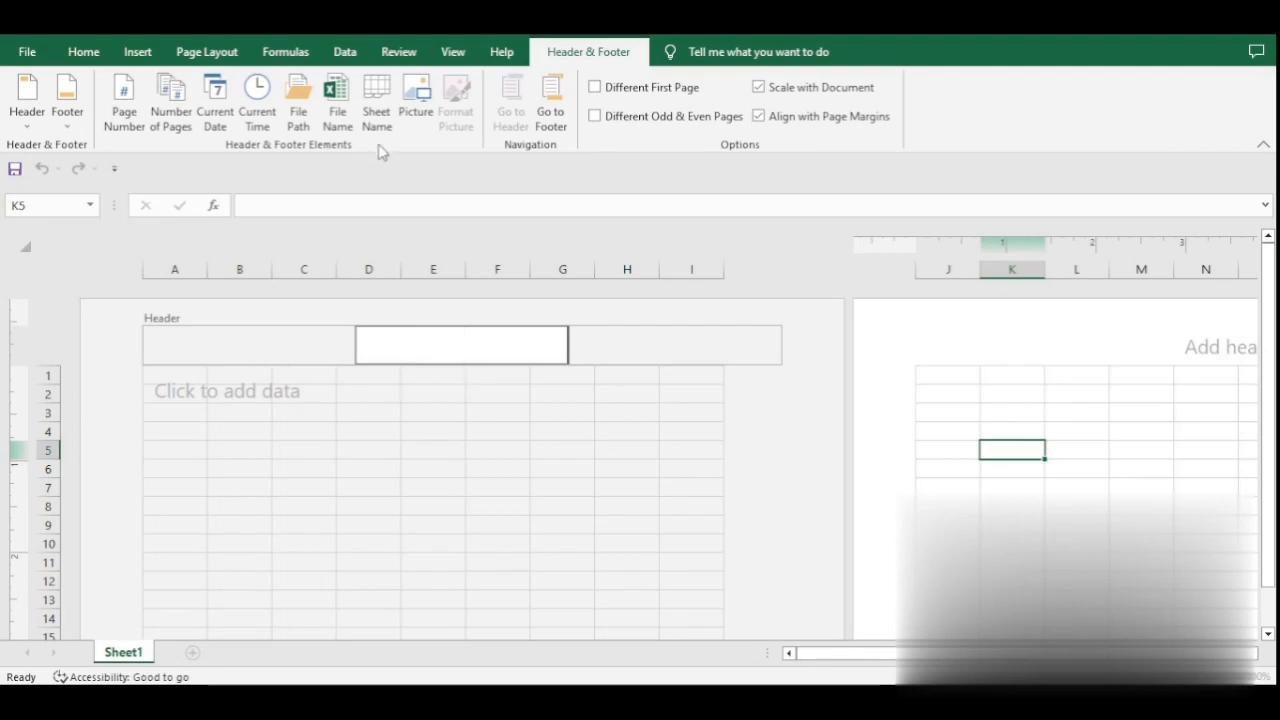
# Step: Insert the Sheet Name code in the centre header and File Name code in the right header
pyautogui.click(377, 100)
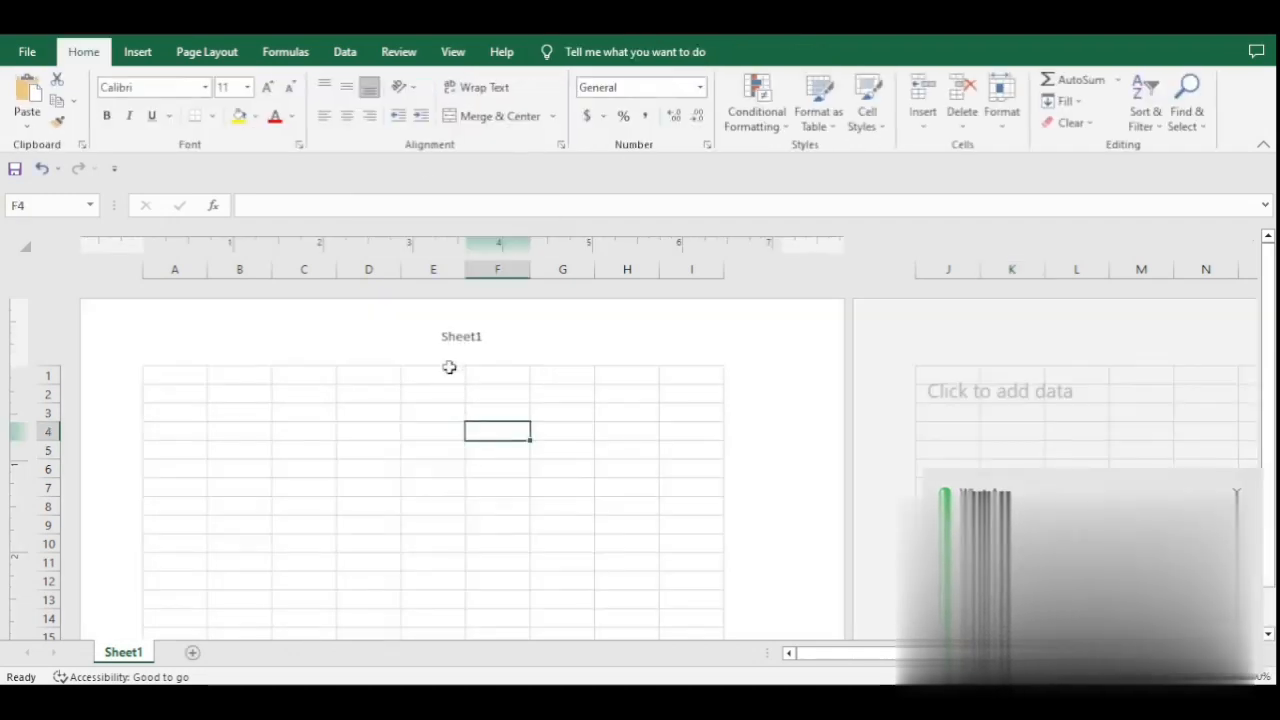
pyautogui.click(376, 100)
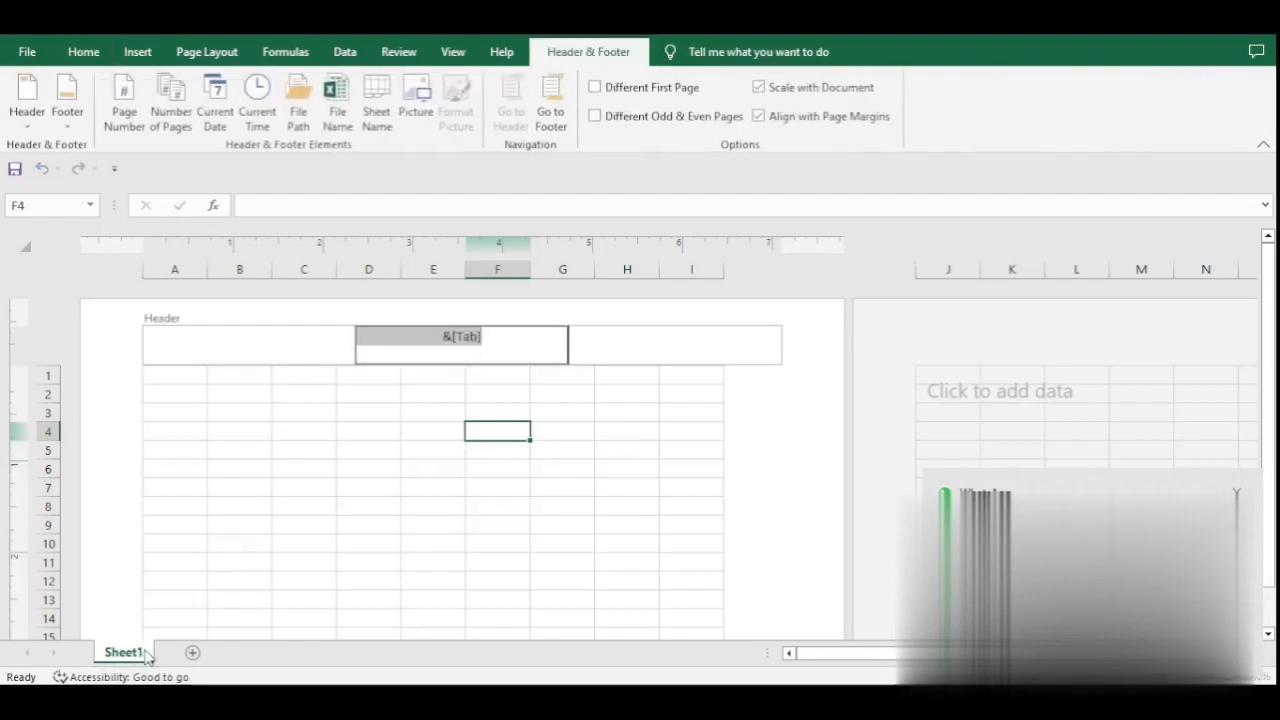
pyautogui.click(674, 344)
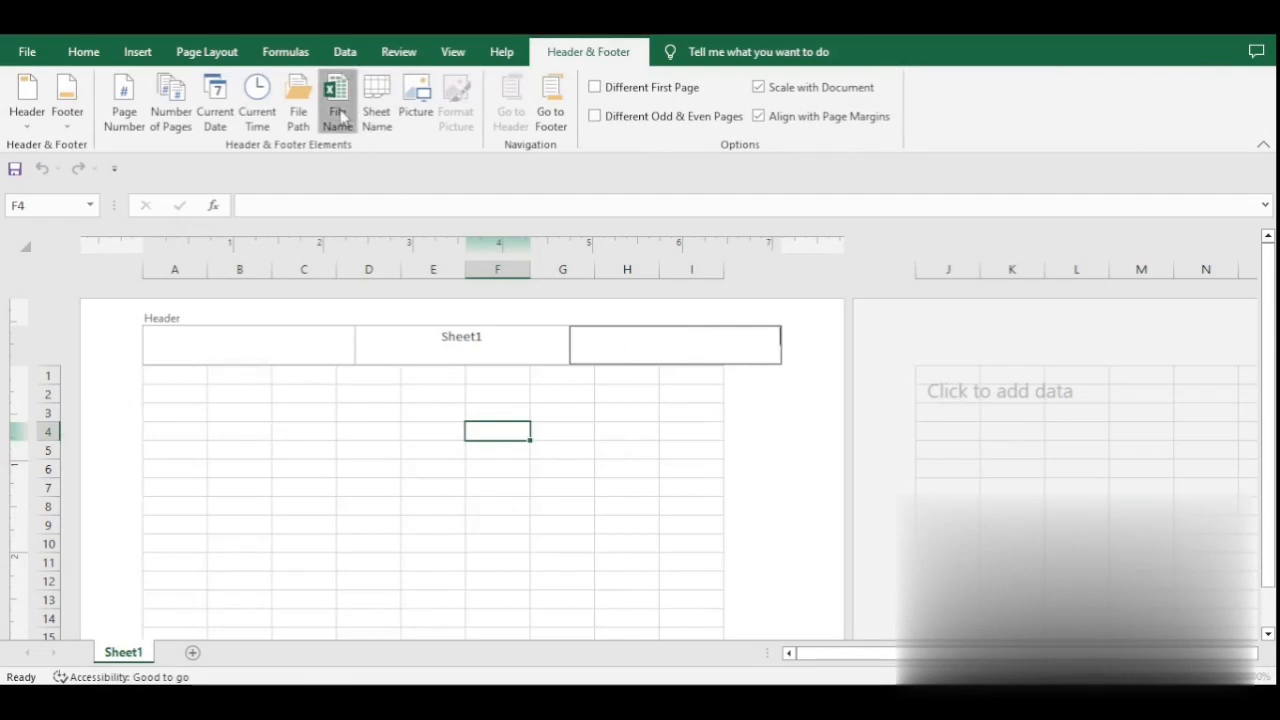
pyautogui.click(690, 431)
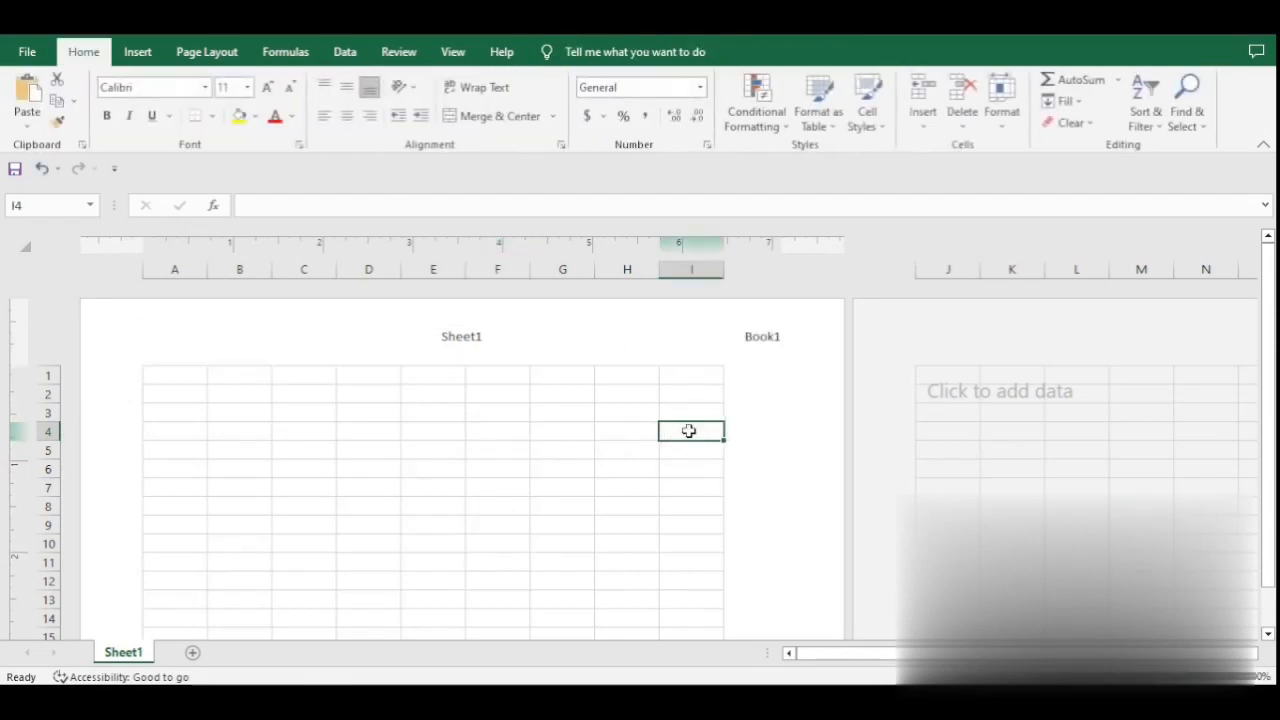
pyautogui.moveTo(655, 35)
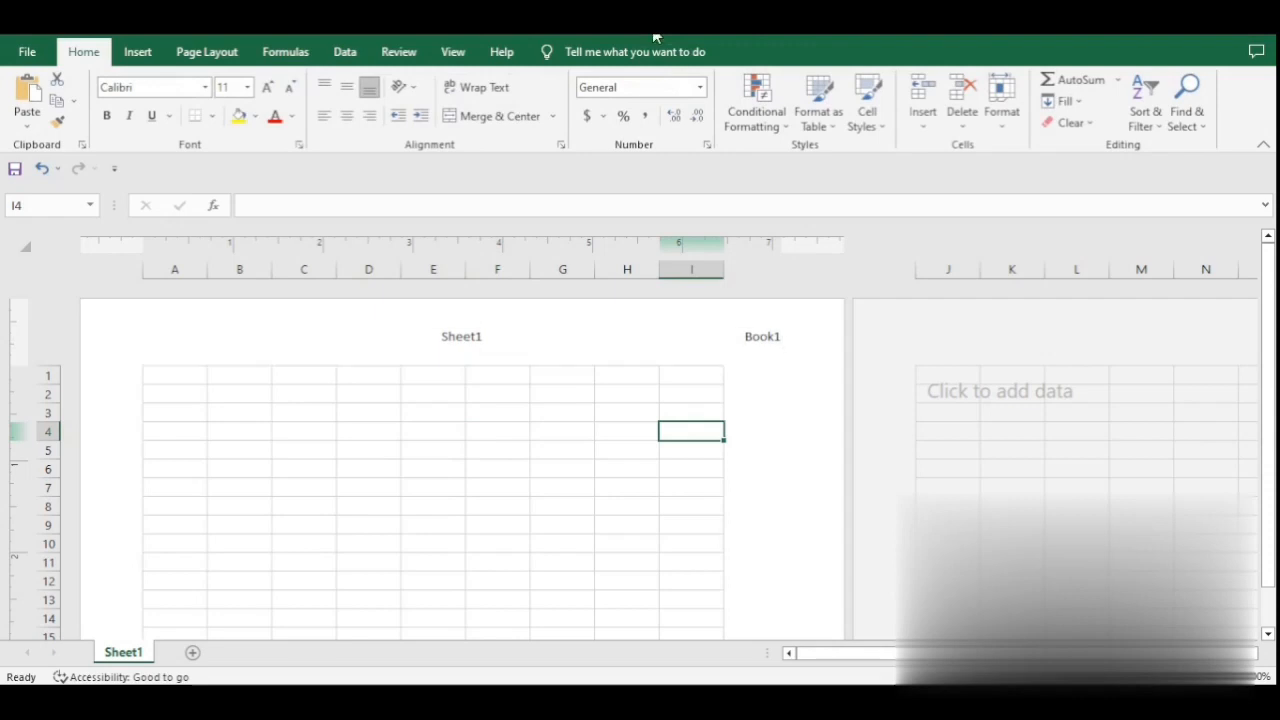
pyautogui.moveTo(477, 410)
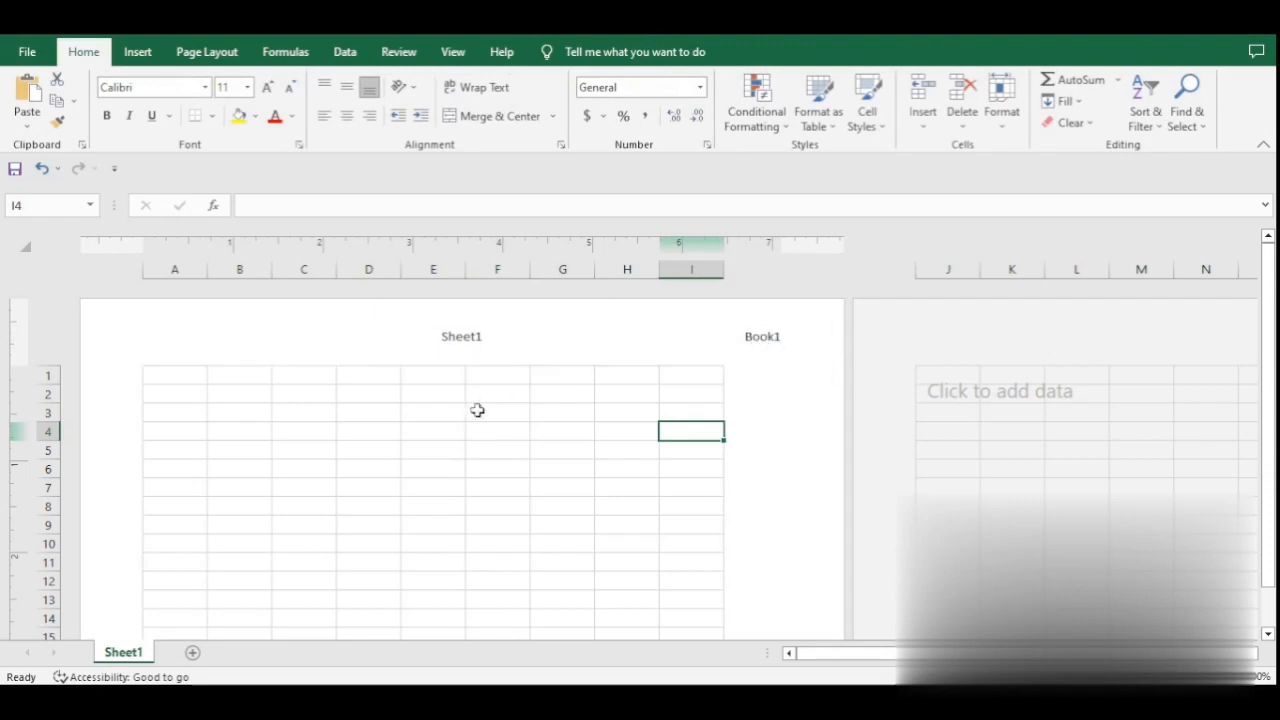
pyautogui.moveTo(371, 489)
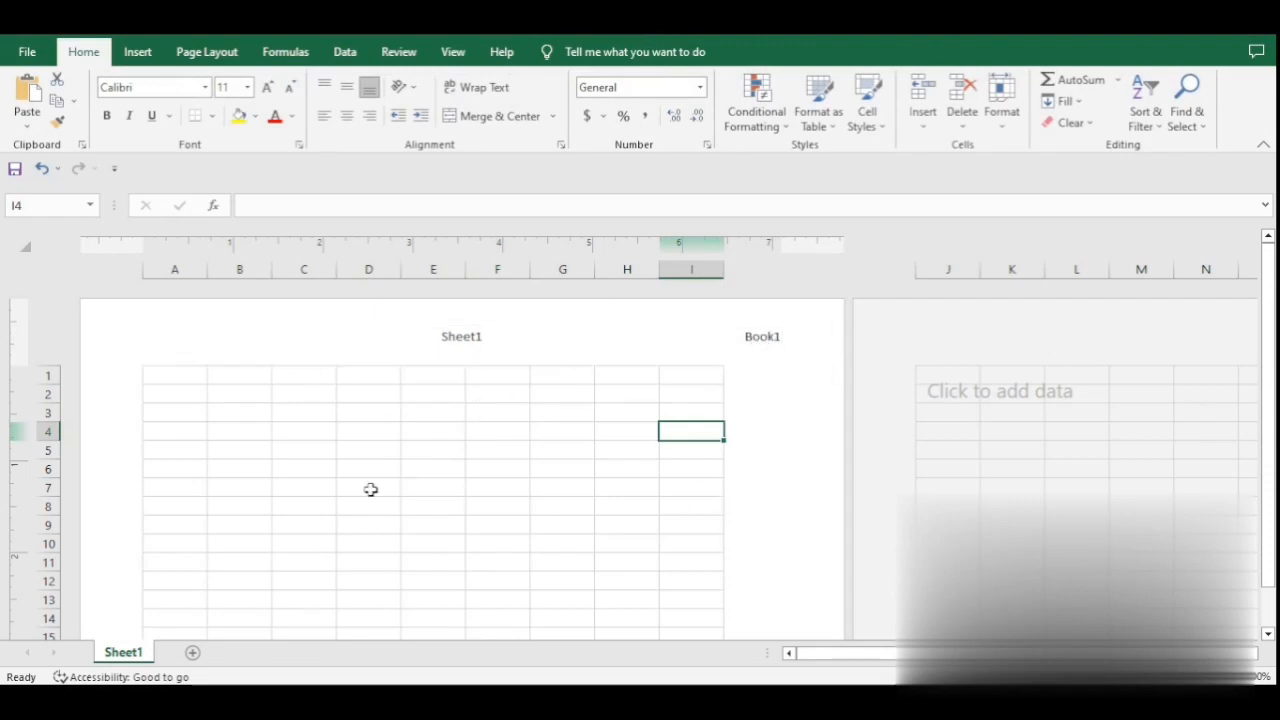